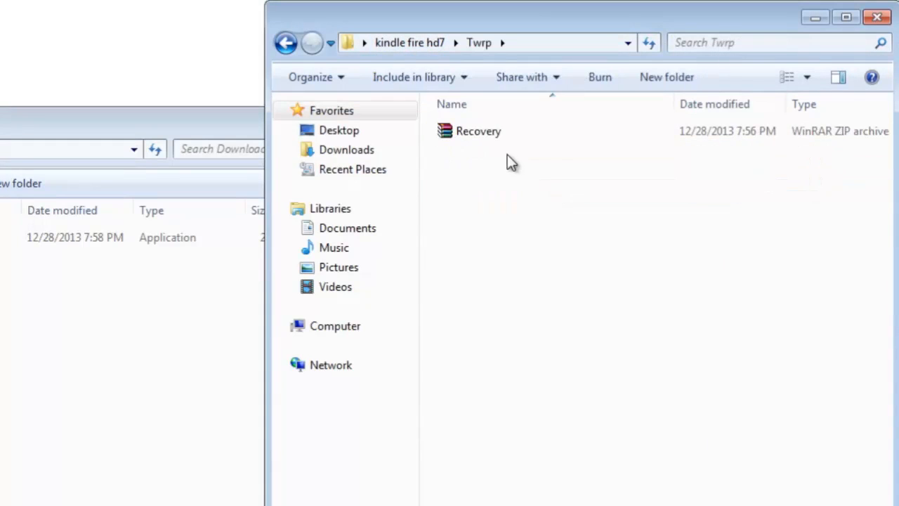
Step: Extract Recovery.zip into a Recovery folder in Twrp via WinRAR's Extract Here
right_click(479, 130)
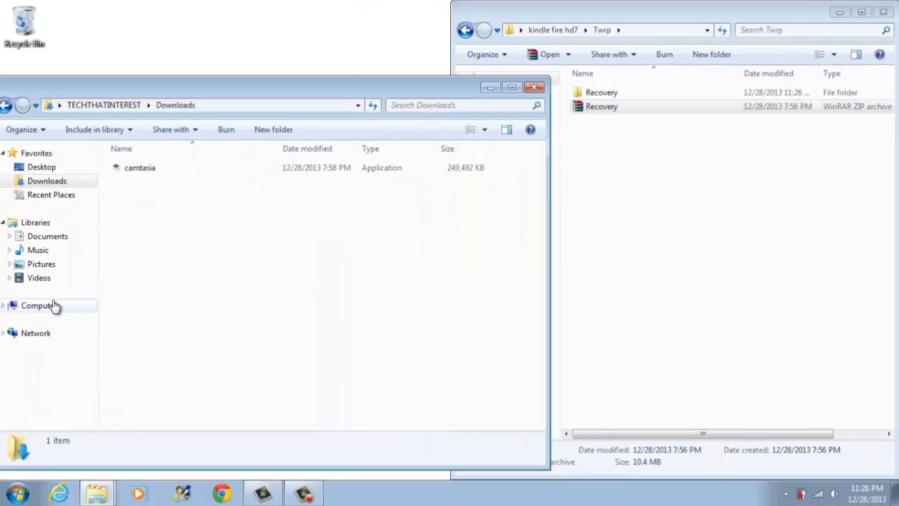
Step: Browse Computer to reach the Kindle's Internal storage Download folder for the Recovery folder
click(40, 305)
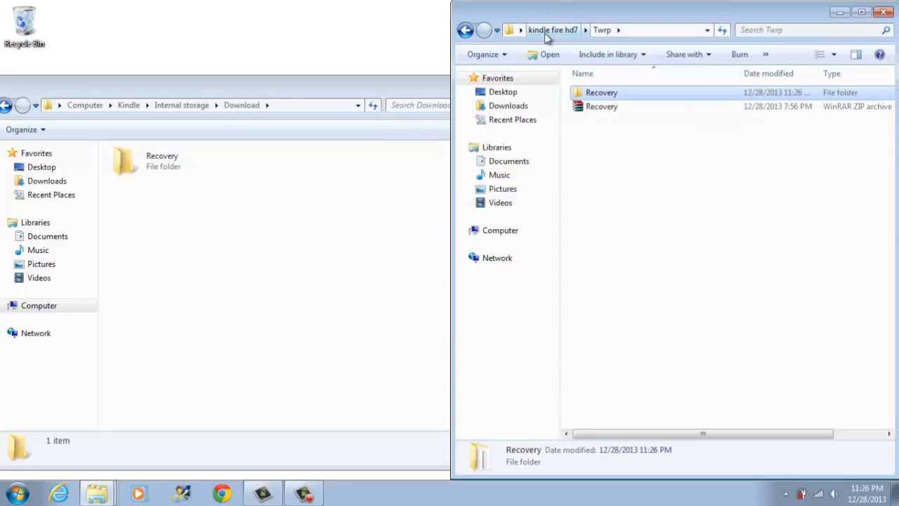
Step: Drag the CyanogenMod and gapps zips from Transfer into the Kindle Download folder
click(552, 30)
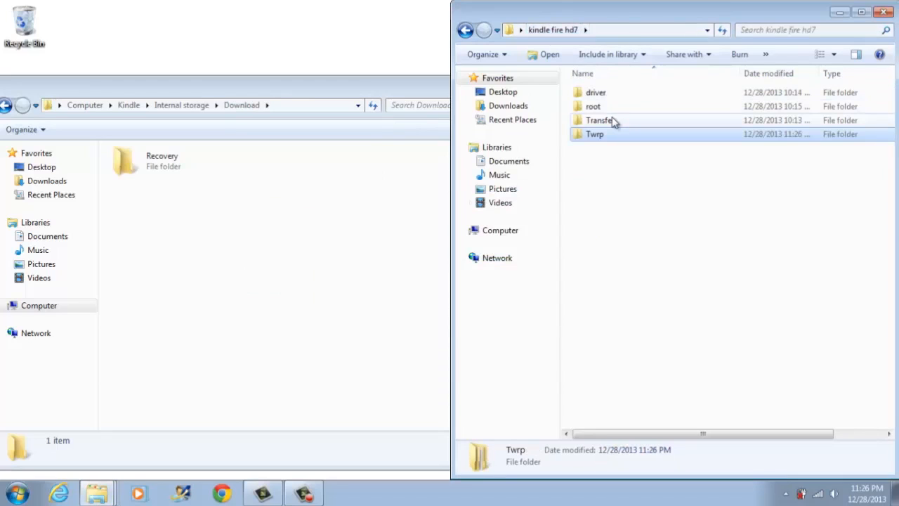
double_click(599, 120)
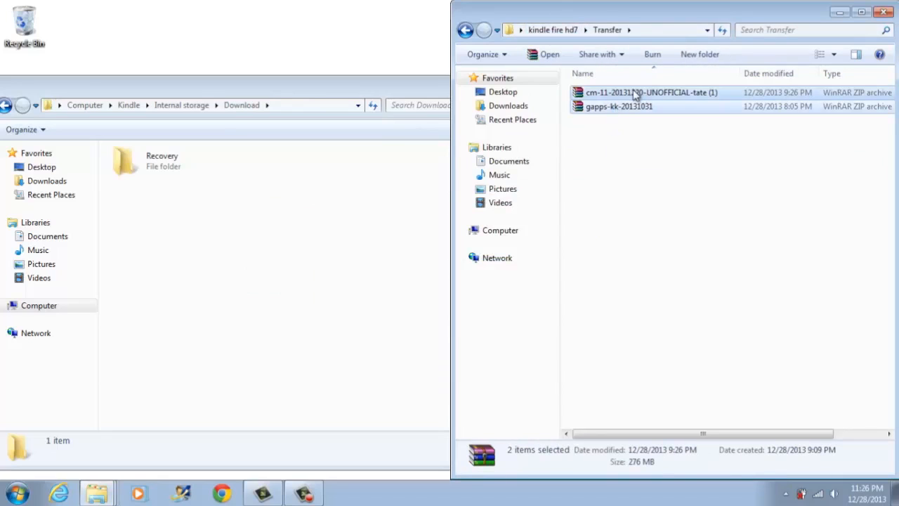
drag(636, 97, 361, 186)
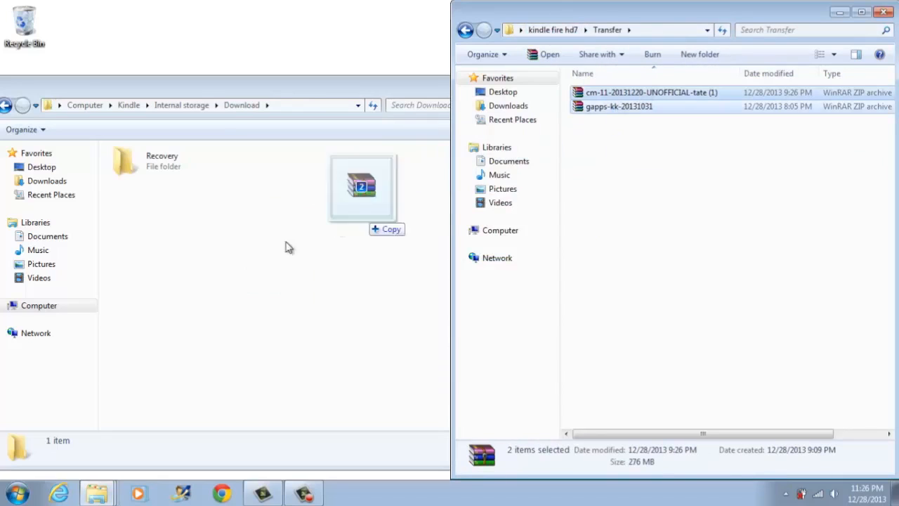